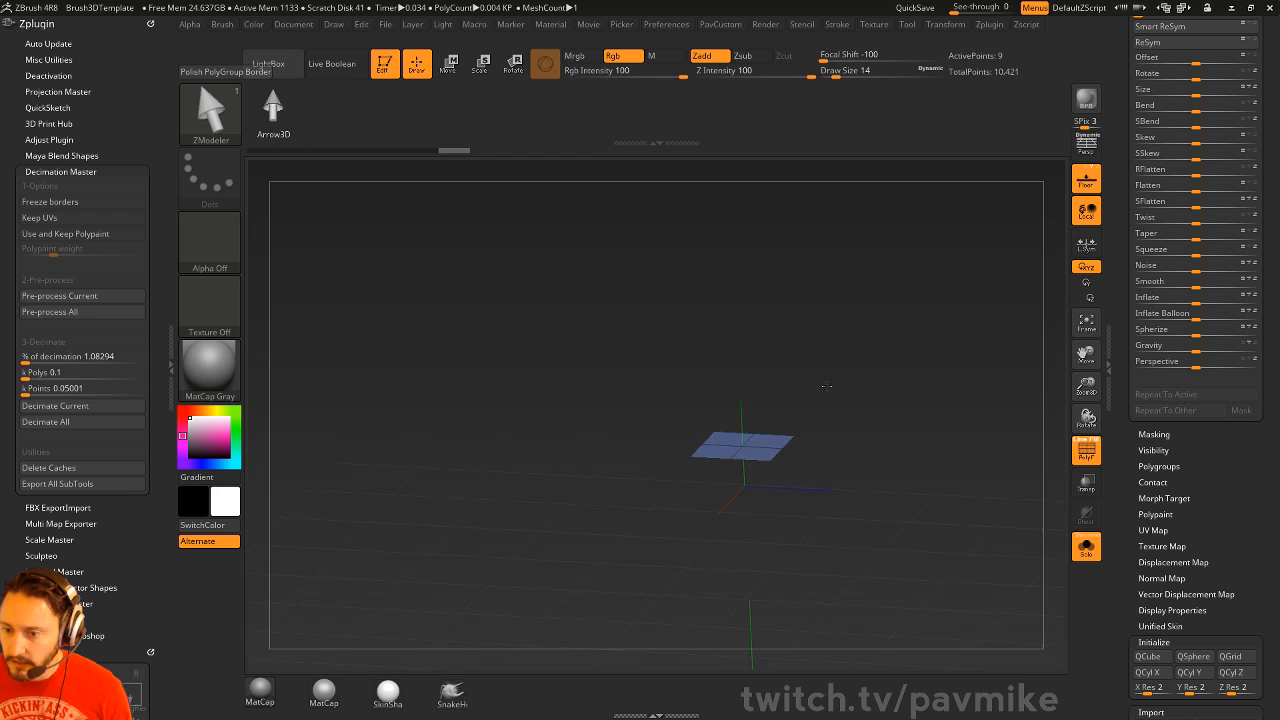
- Switch the ZModeler edge action to Inset targeting a single edge loop on the plane
left_click(828, 386)
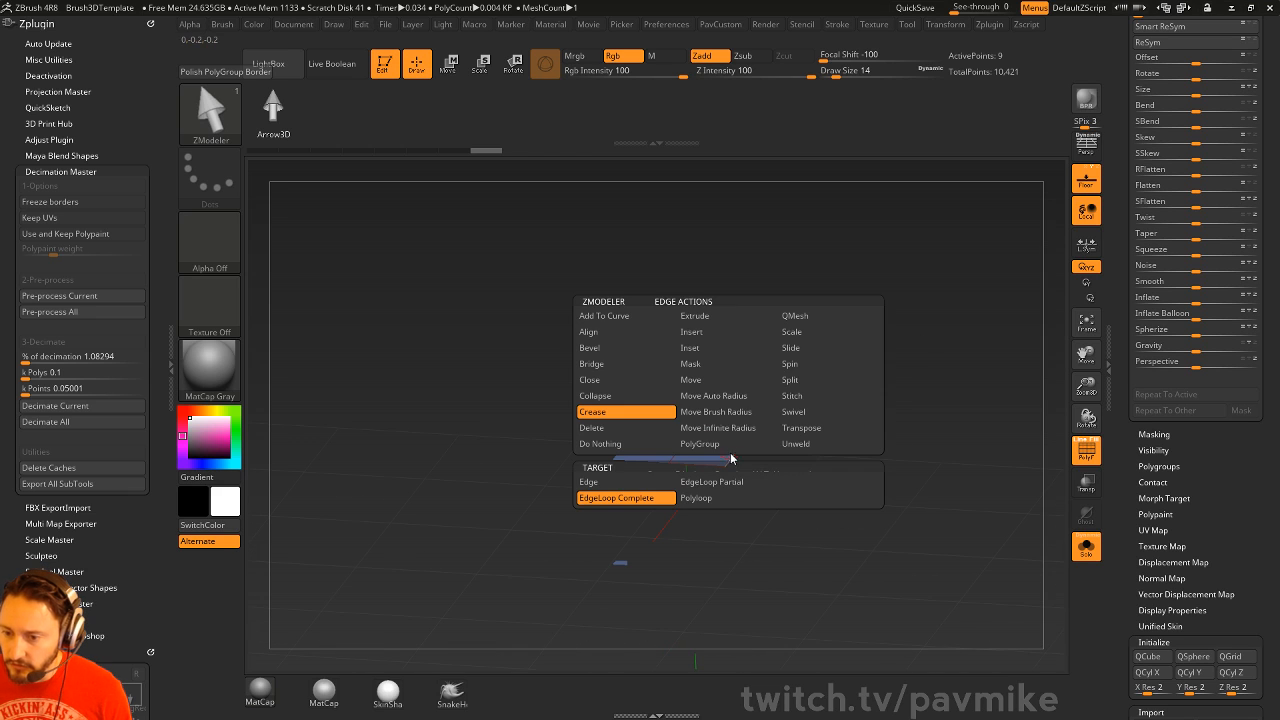
left_click(624, 480)
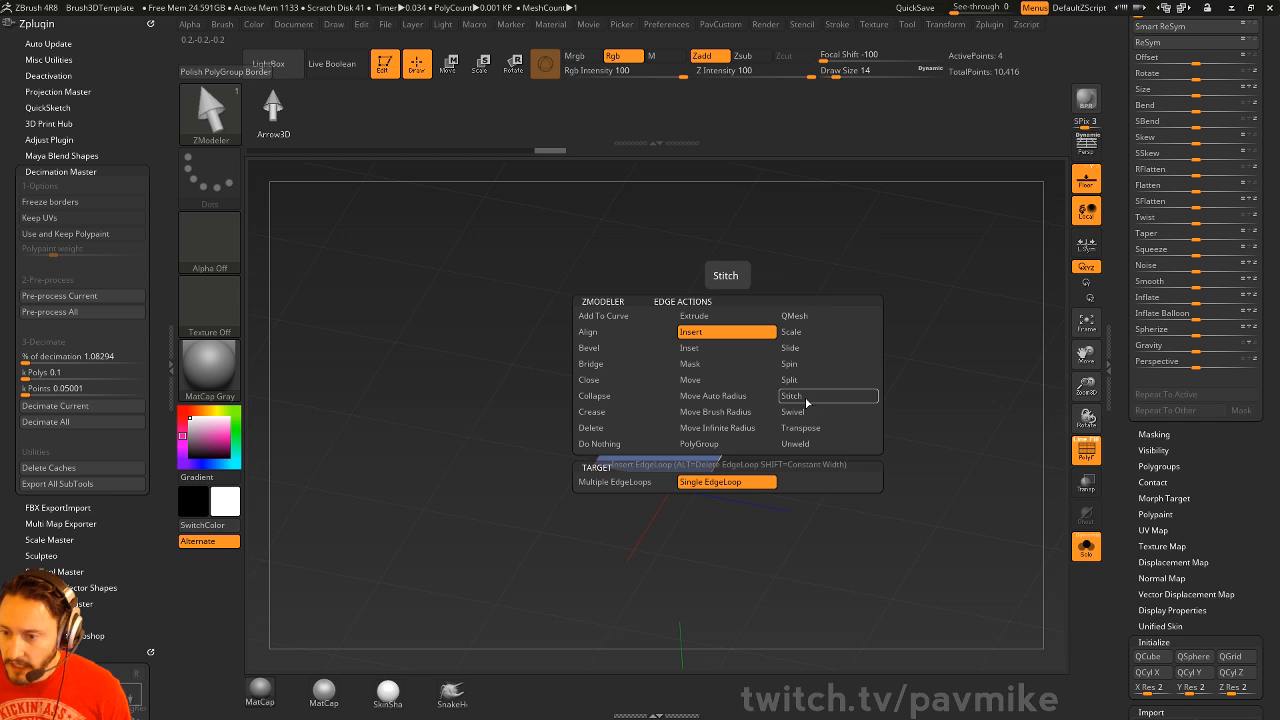
left_click(694, 316)
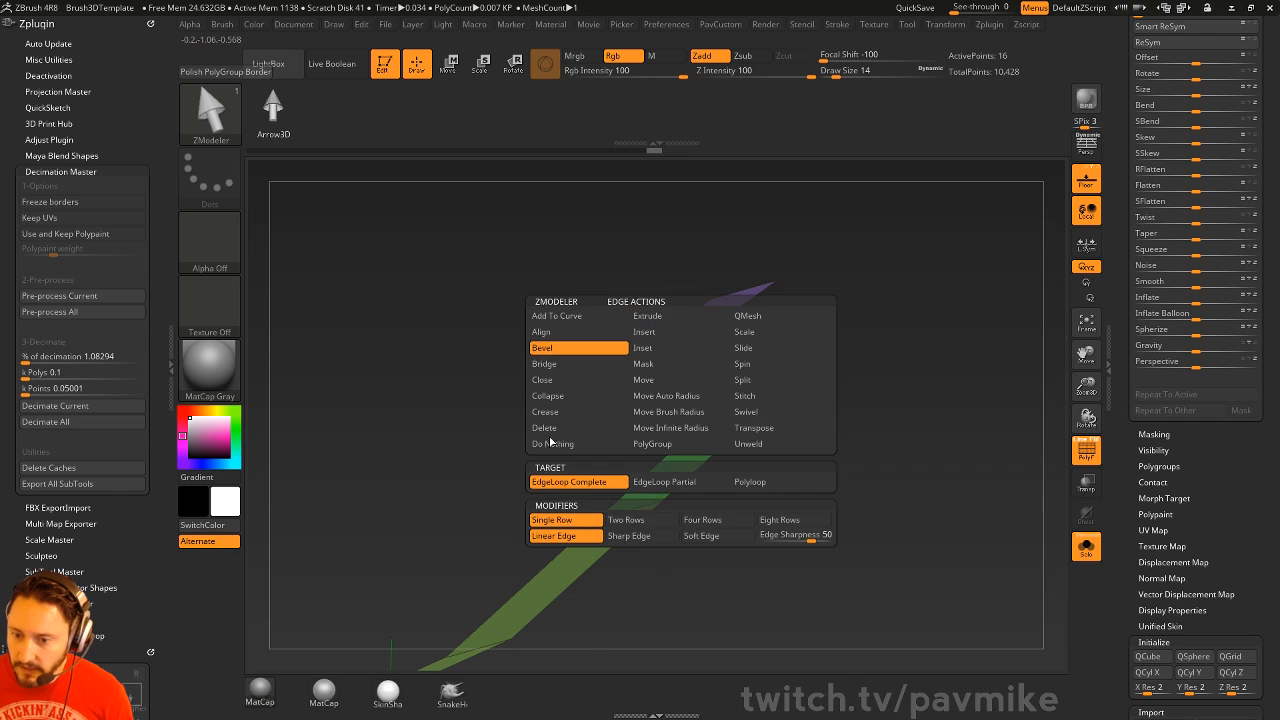
- Bevel the complete edge loop at the strip's fold into extra angled faces
left_click(544, 348)
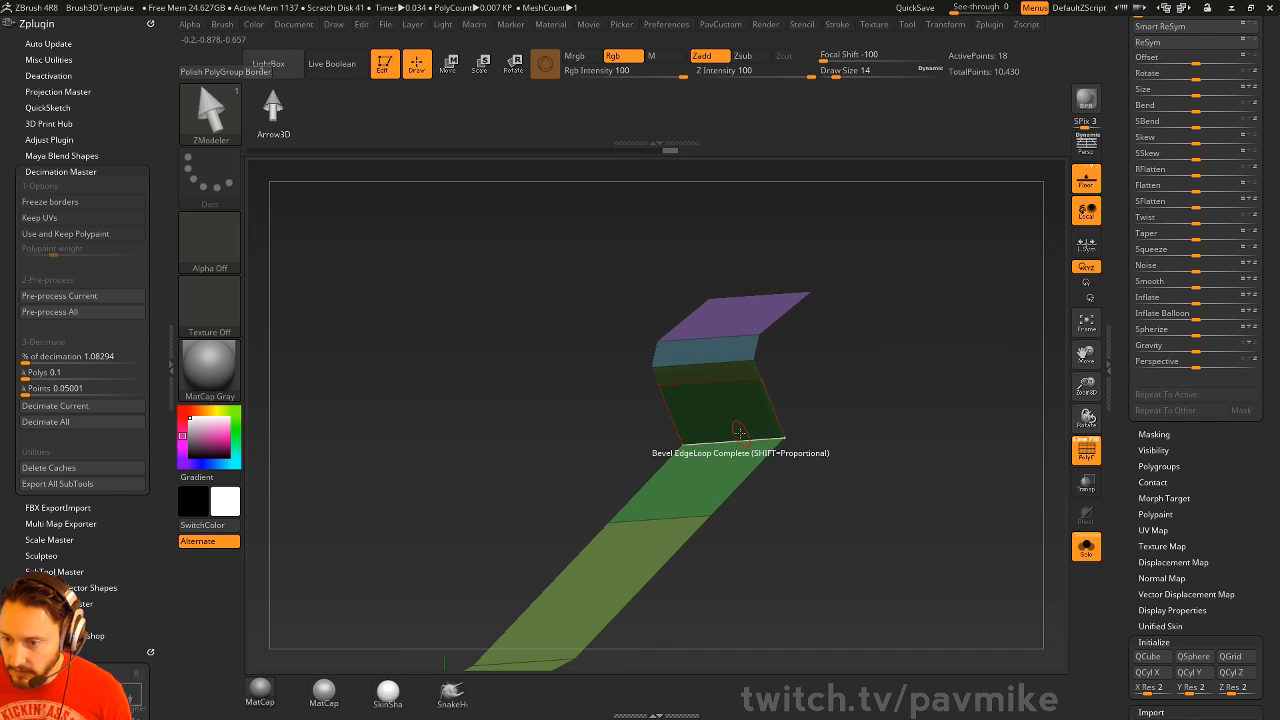